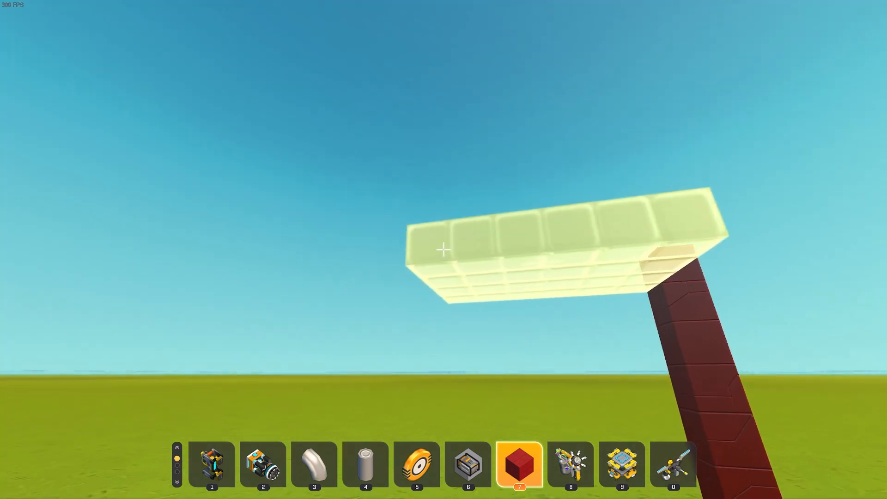
Step: Build the arm base on the pillar top with bearings, thrusters and the controller
{"action": "key", "text": "2"}
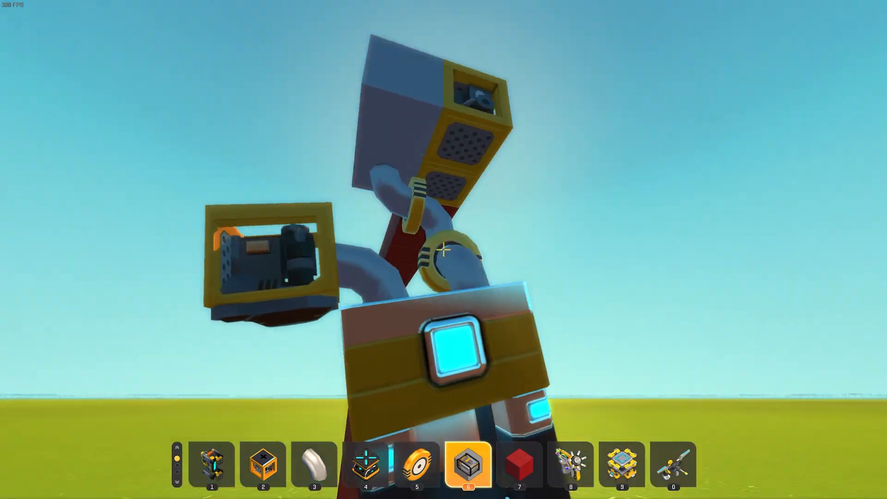
{"action": "key", "text": "0"}
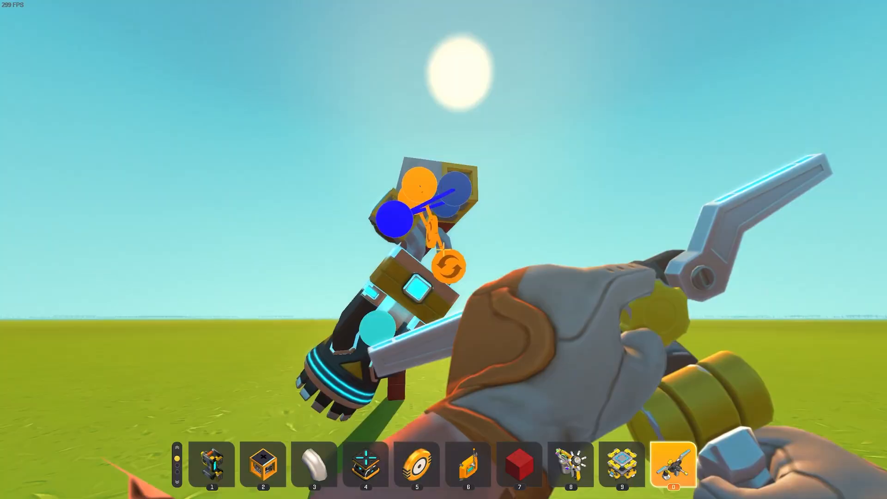
{"action": "key", "text": "8"}
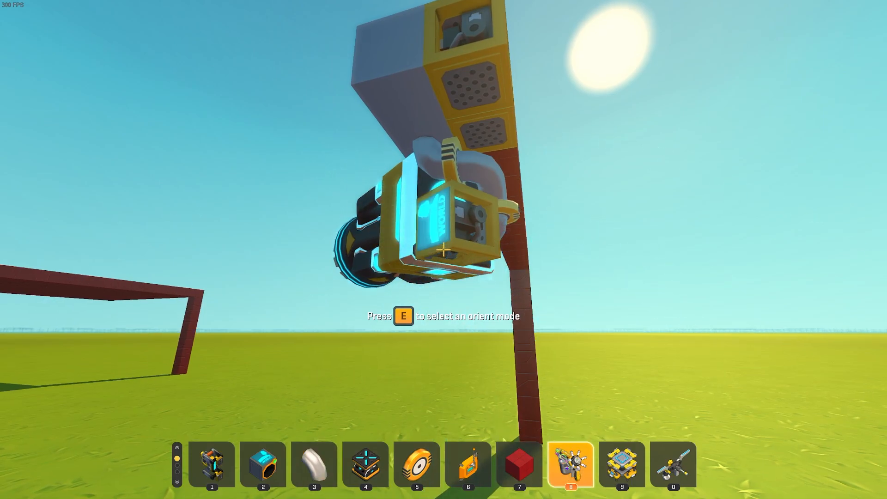
{"action": "key", "text": "9"}
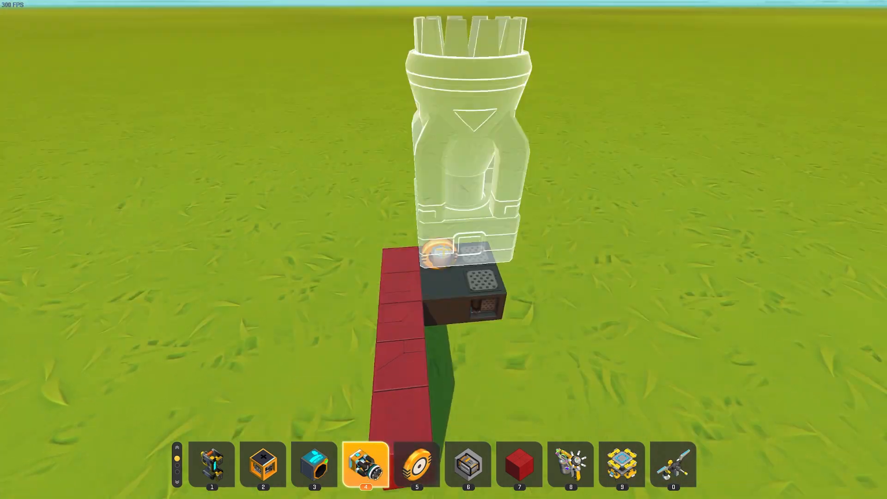
Step: Save the black engine assembly as 'omega fe' and build the Compact Turret blueprint
{"action": "left_click", "coordinate": [621, 465]}
{"action": "type", "text": "ultra"}
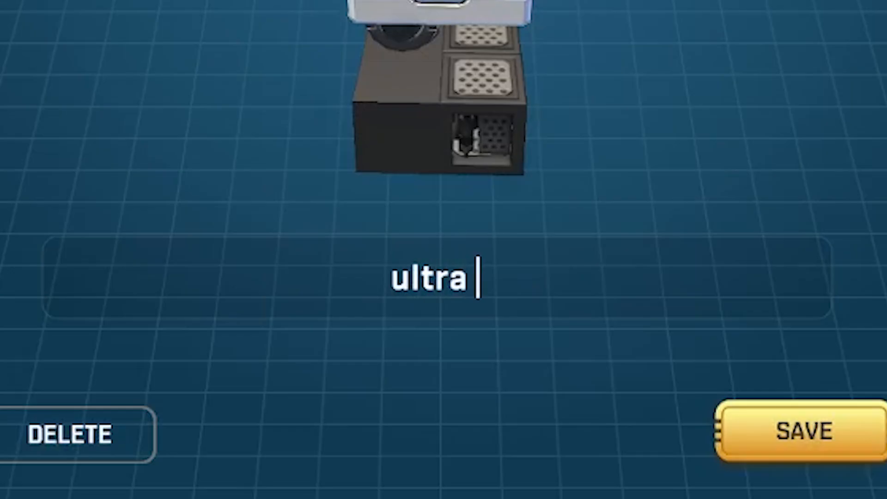
{"action": "type", "text": "omega fe"}
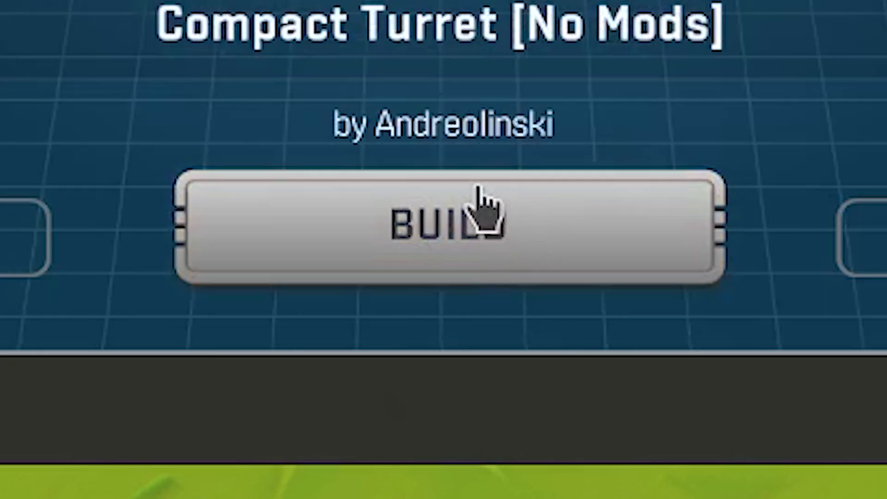
{"action": "left_click", "coordinate": [451, 229]}
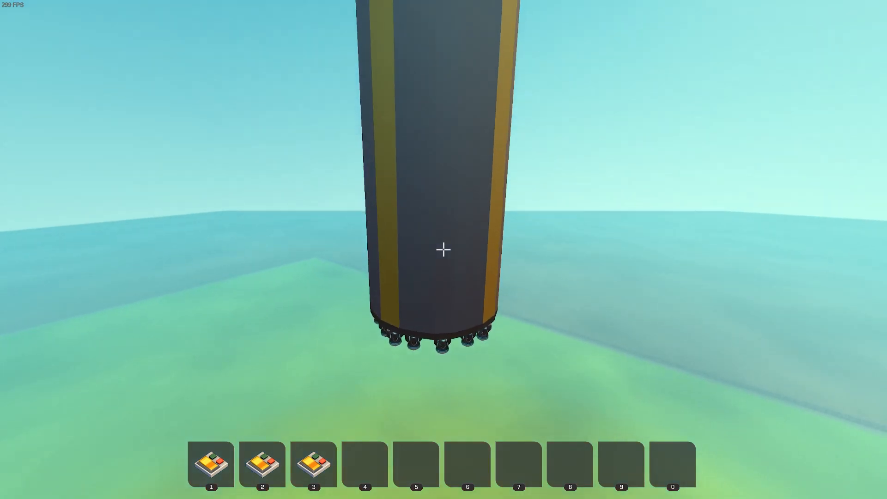
{"action": "mouse_move", "coordinate": [443, 249]}
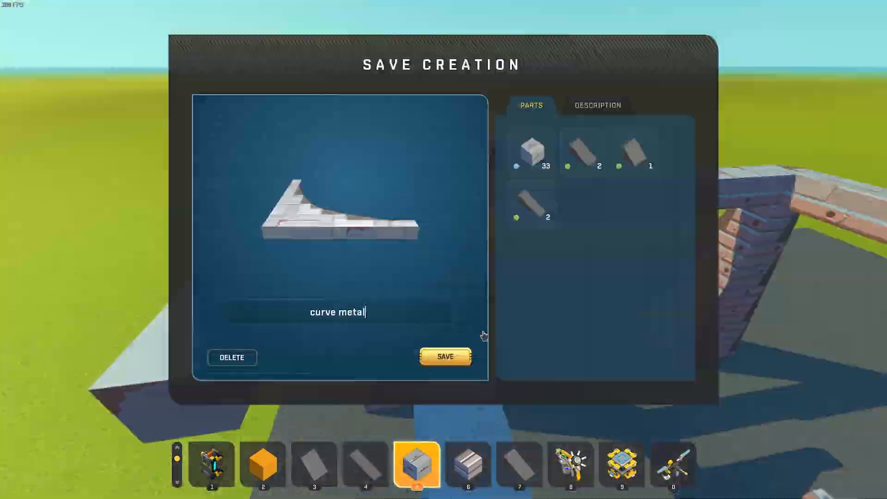
Step: Link the tower's chopstick arm controls and place a small block on the frame
{"action": "left_click", "coordinate": [446, 356]}
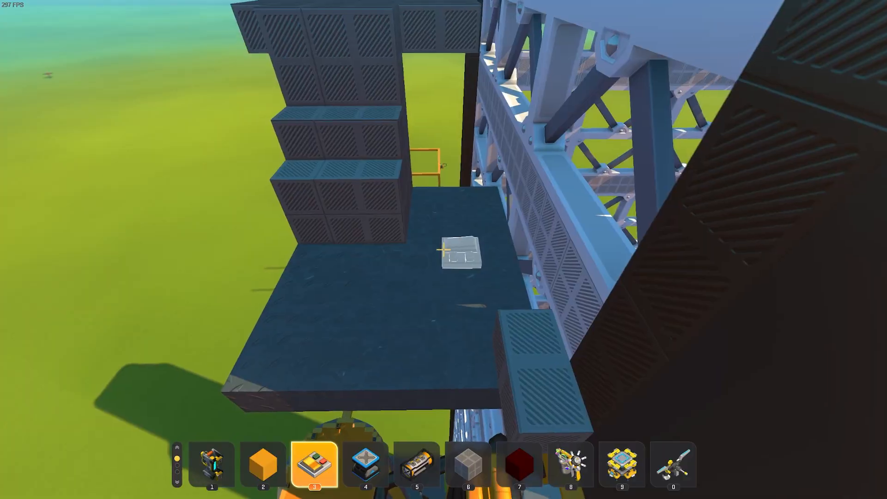
{"action": "mouse_move", "coordinate": [443, 249]}
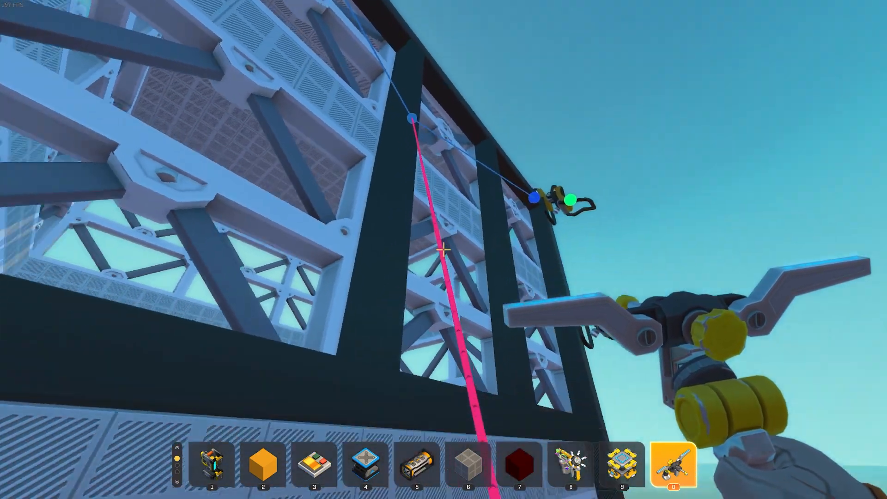
{"action": "key", "text": "6"}
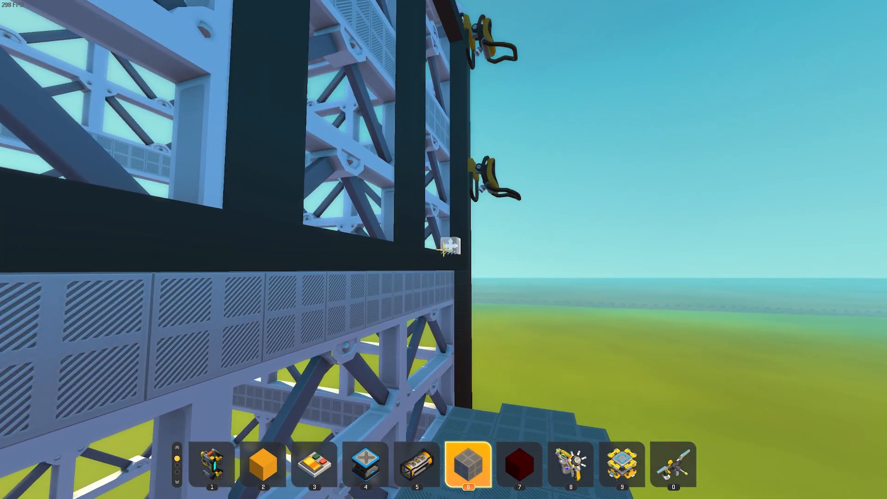
{"action": "mouse_move", "coordinate": [443, 249]}
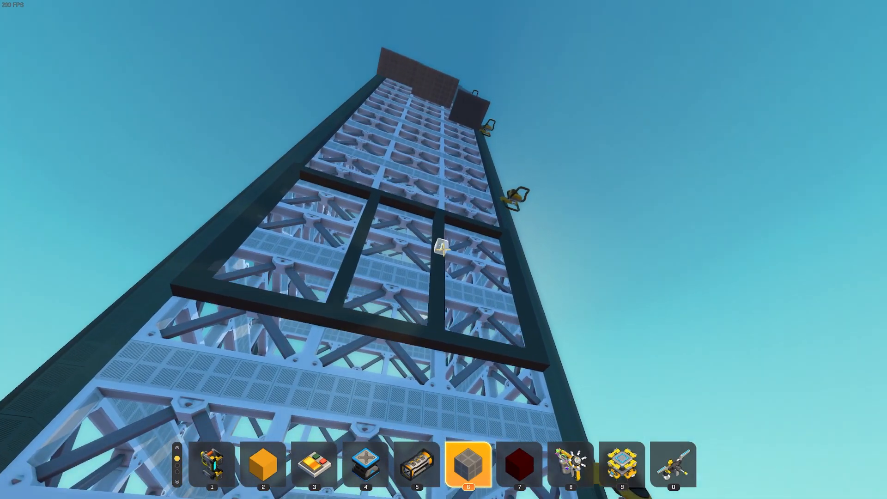
{"action": "mouse_move", "coordinate": [444, 249]}
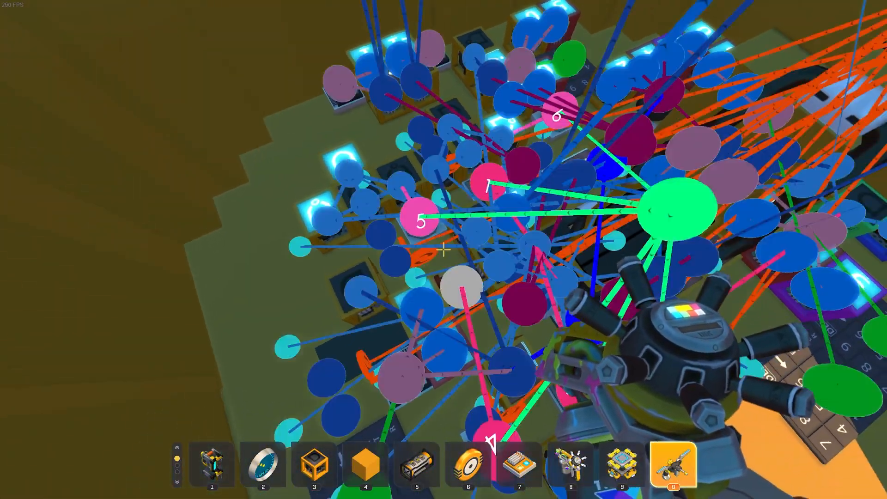
{"action": "mouse_move", "coordinate": [443, 250]}
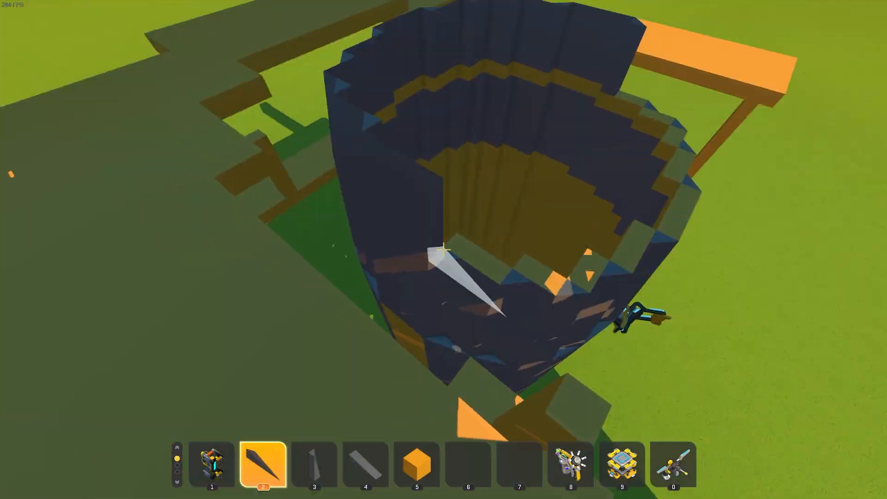
{"action": "mouse_move", "coordinate": [443, 250]}
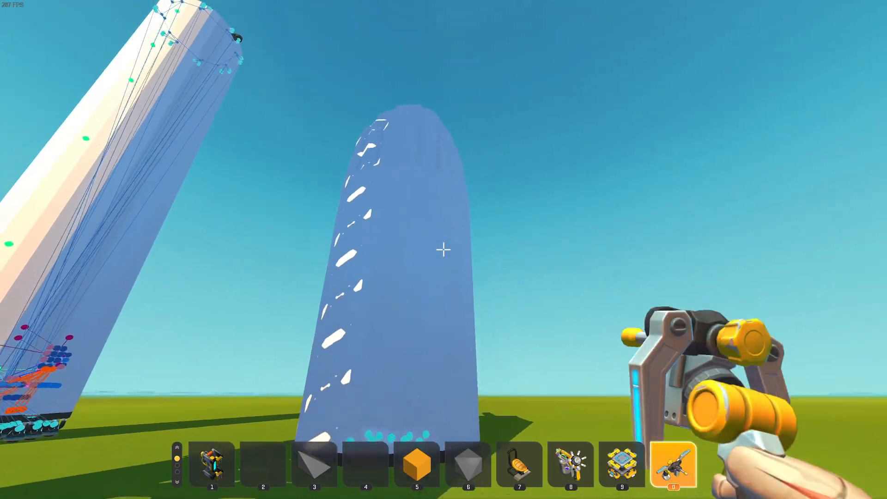
{"action": "mouse_move", "coordinate": [443, 250]}
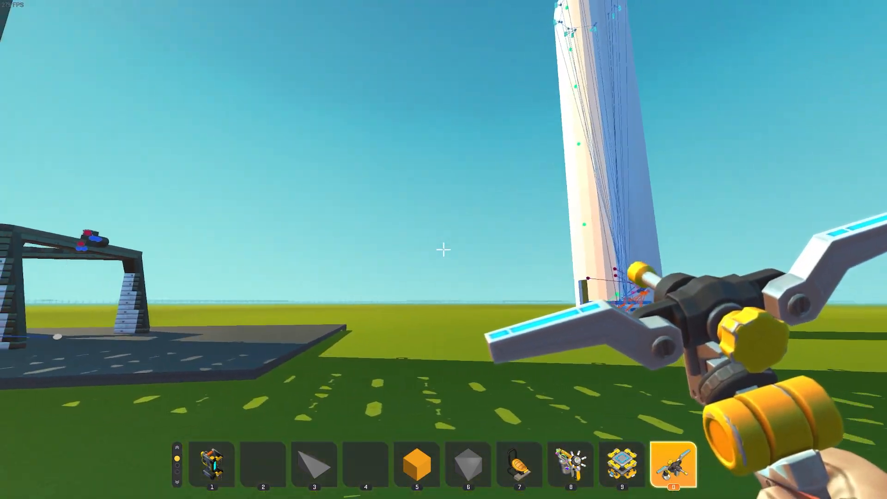
Step: Form the wedge dome on the upper stage and paint its shell white
{"action": "key", "text": "7"}
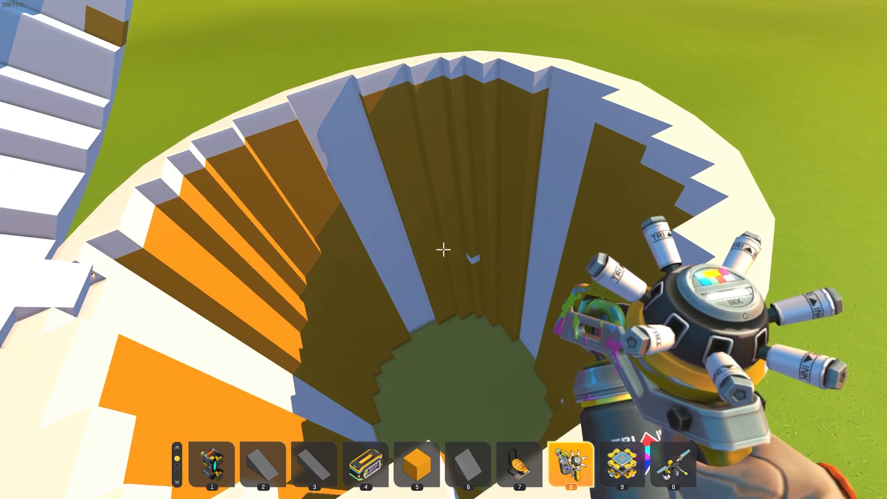
{"action": "key", "text": "1"}
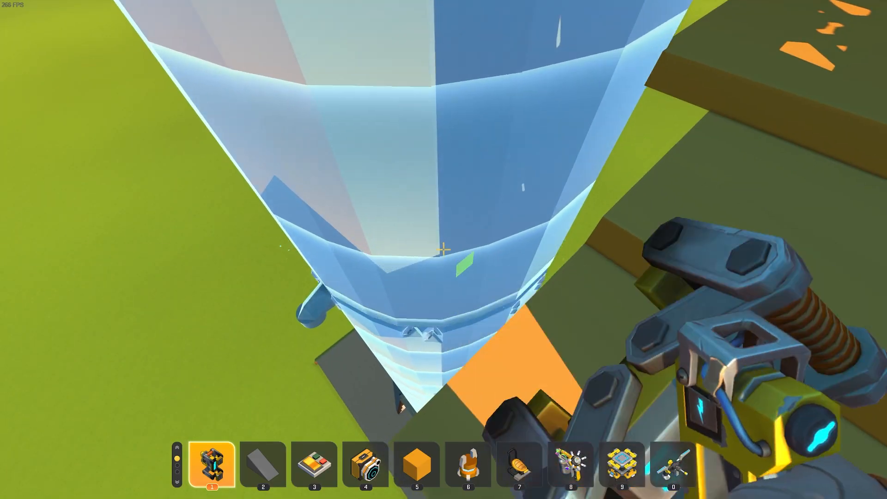